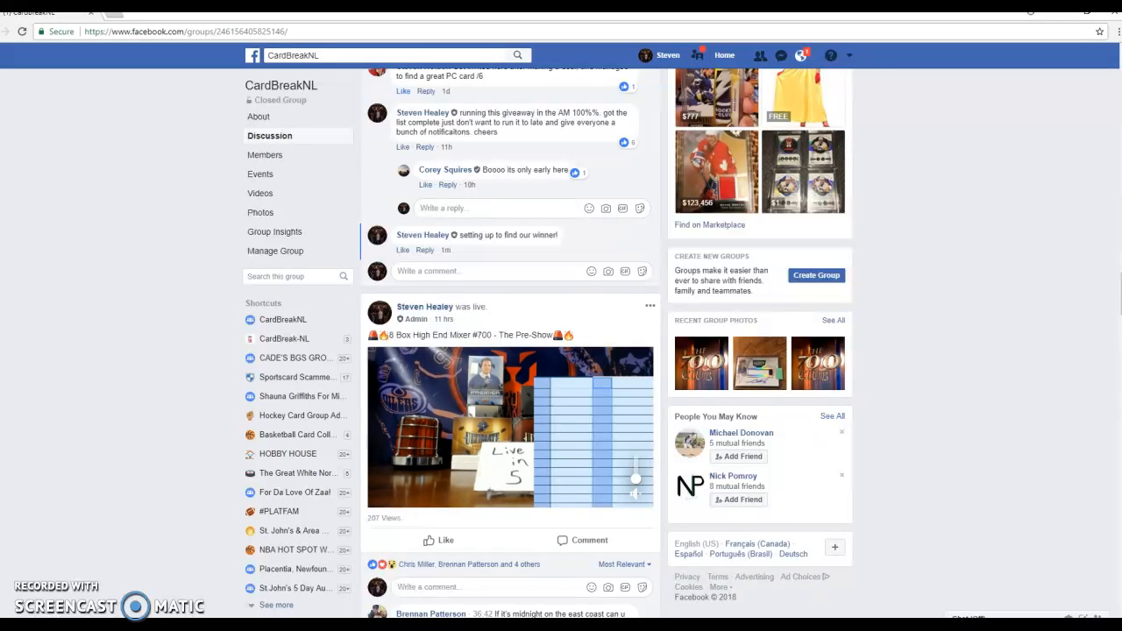
# Scroll the CardBreakNL feed to the winner thread and begin a comment with 'LI'
pyautogui.scroll(-3)
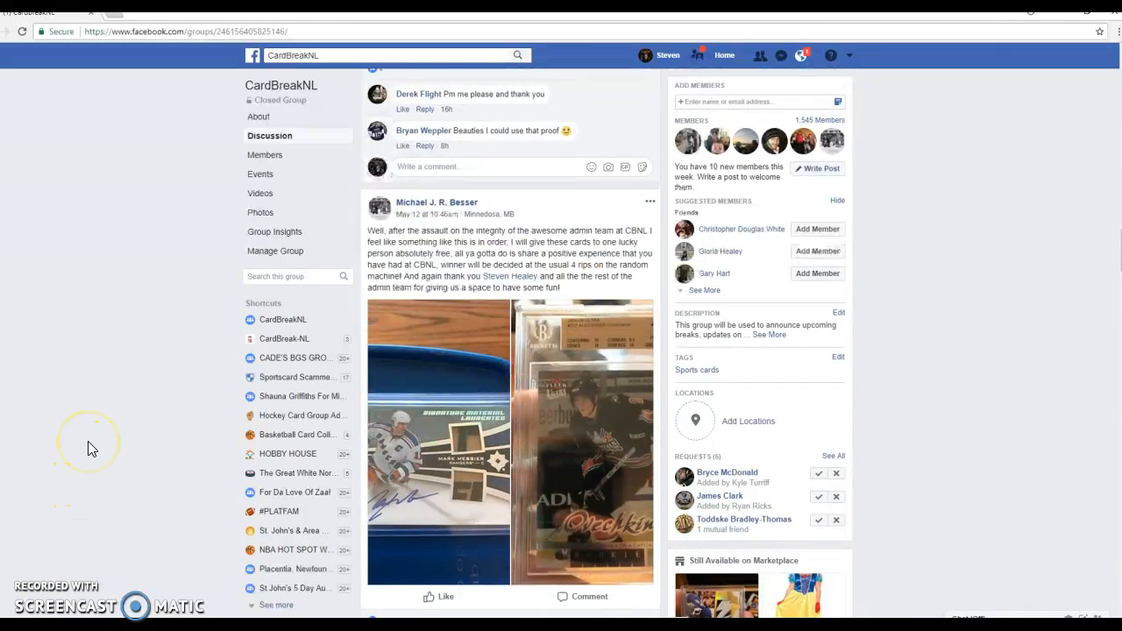
pyautogui.scroll(-3)
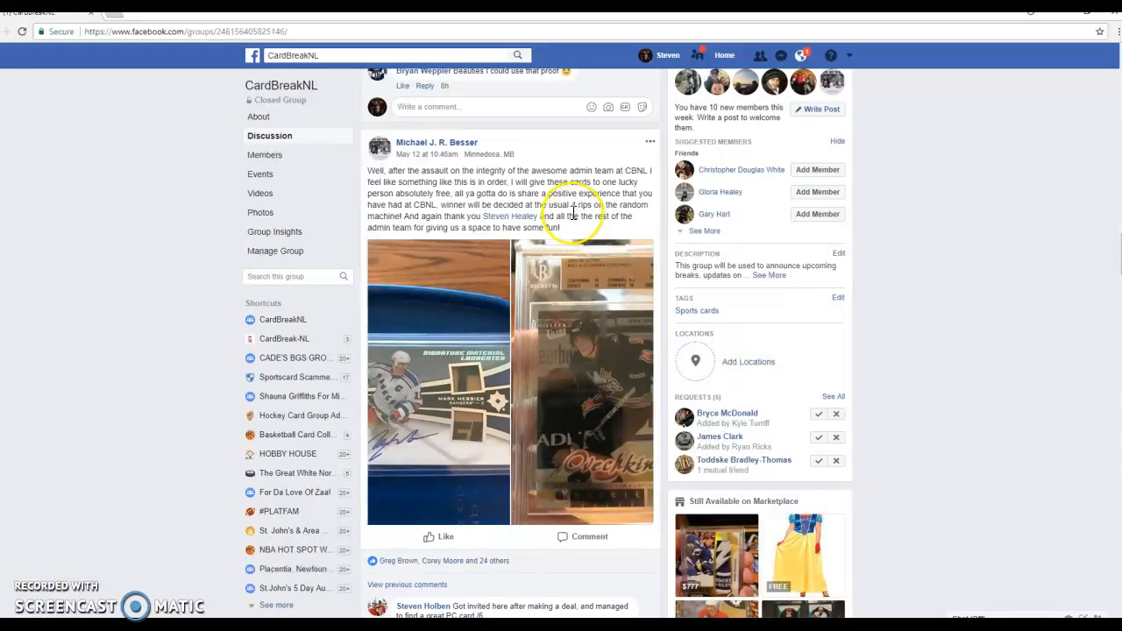
pyautogui.scroll(-3)
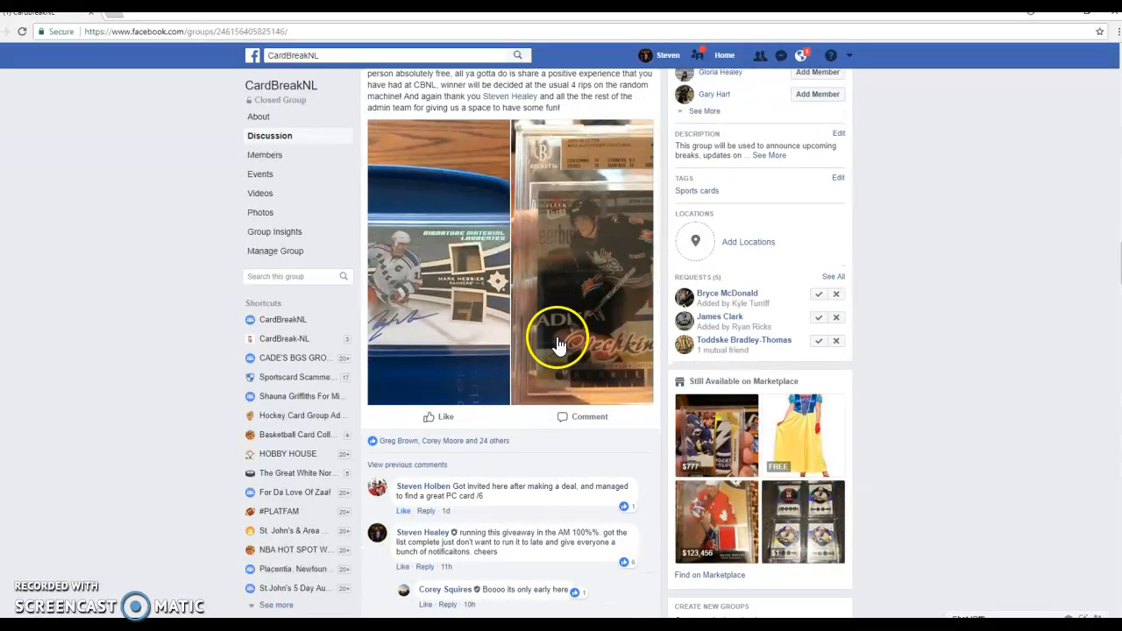
pyautogui.scroll(-3)
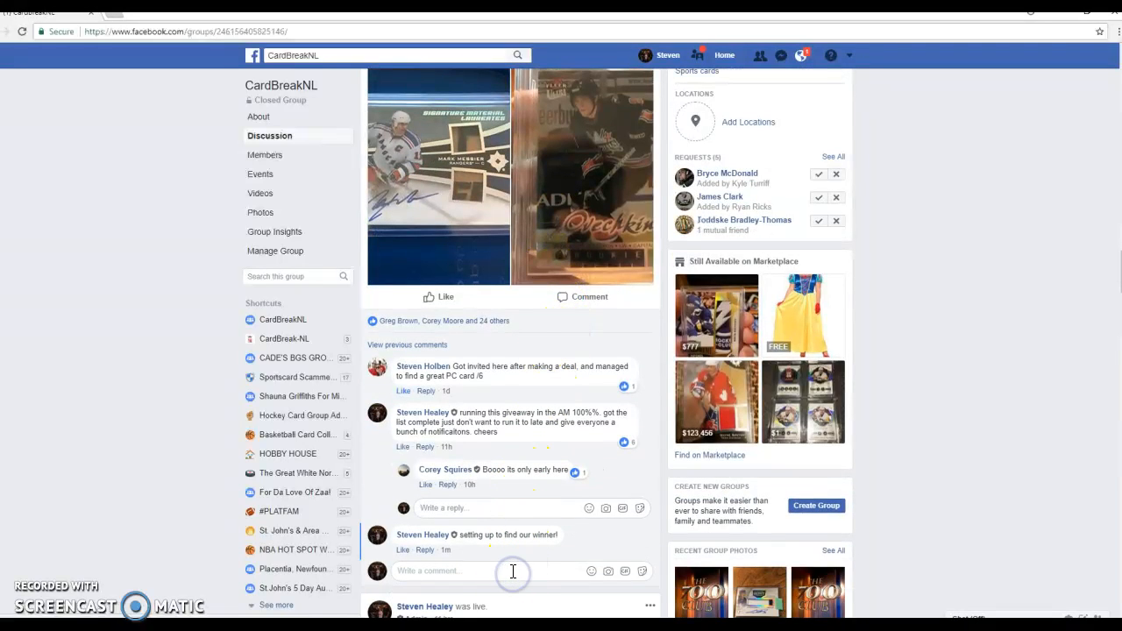
pyautogui.write('LI')
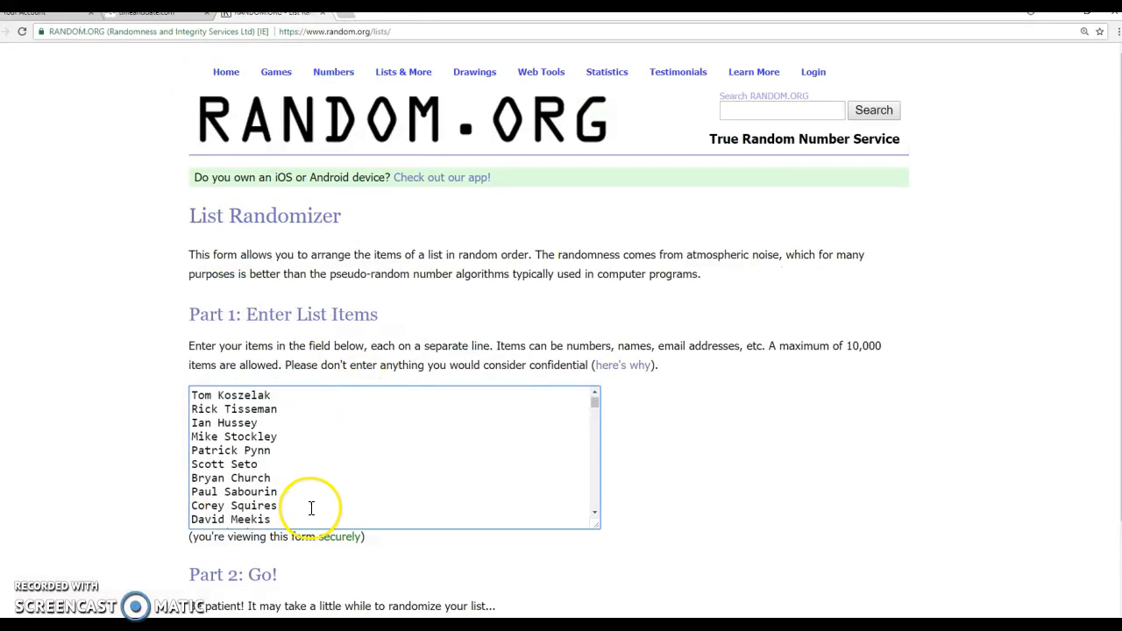
# Scroll through the entrant names to the last one and down to Randomize
pyautogui.scroll(-3)
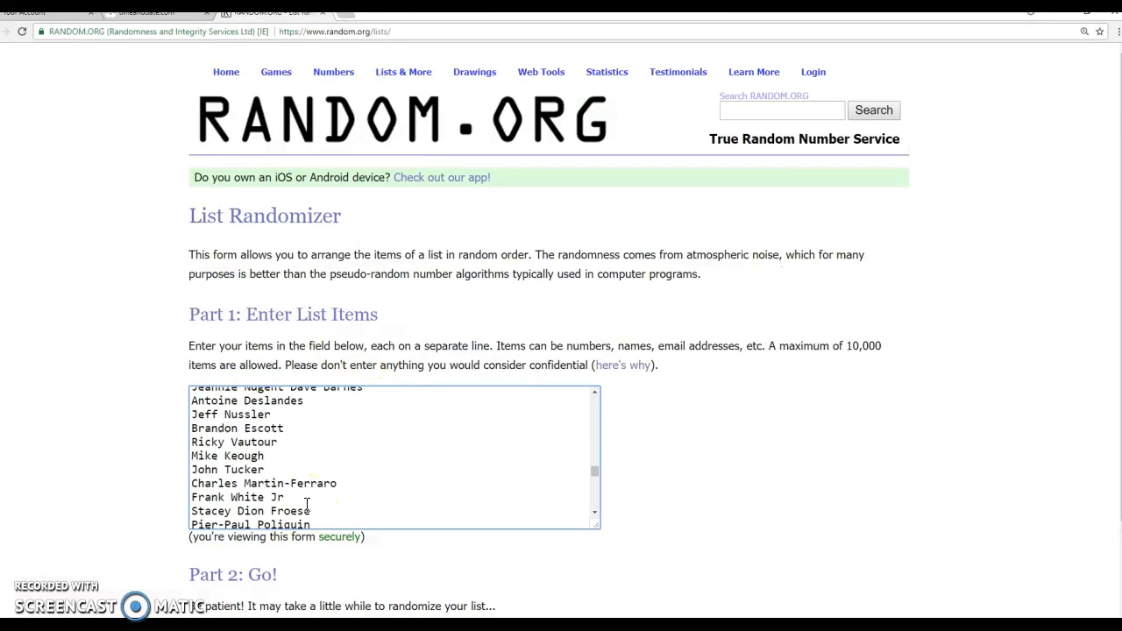
pyautogui.scroll(-3)
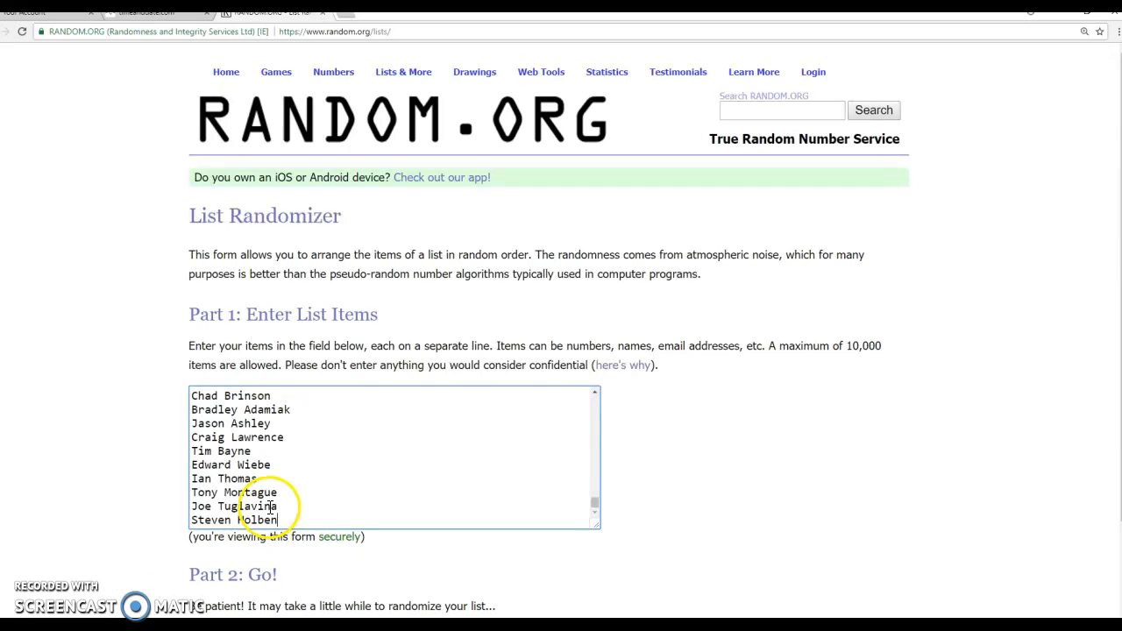
pyautogui.scroll(-3)
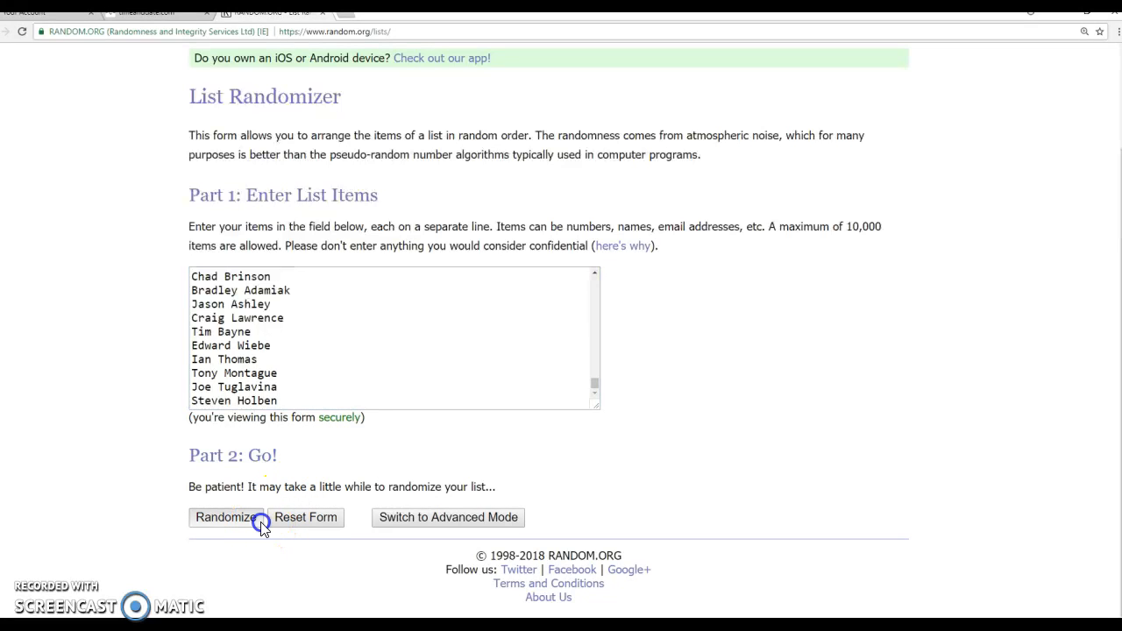
# Randomize the 113-name list, then shuffle it twice more with Again!
pyautogui.click(224, 517)
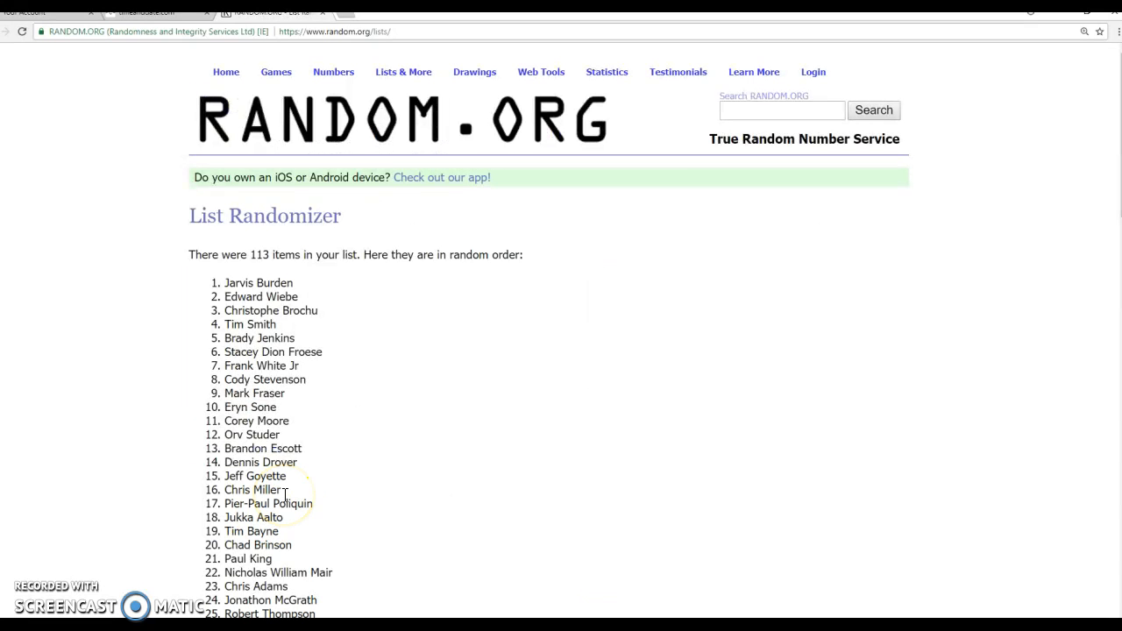
pyautogui.scroll(-3)
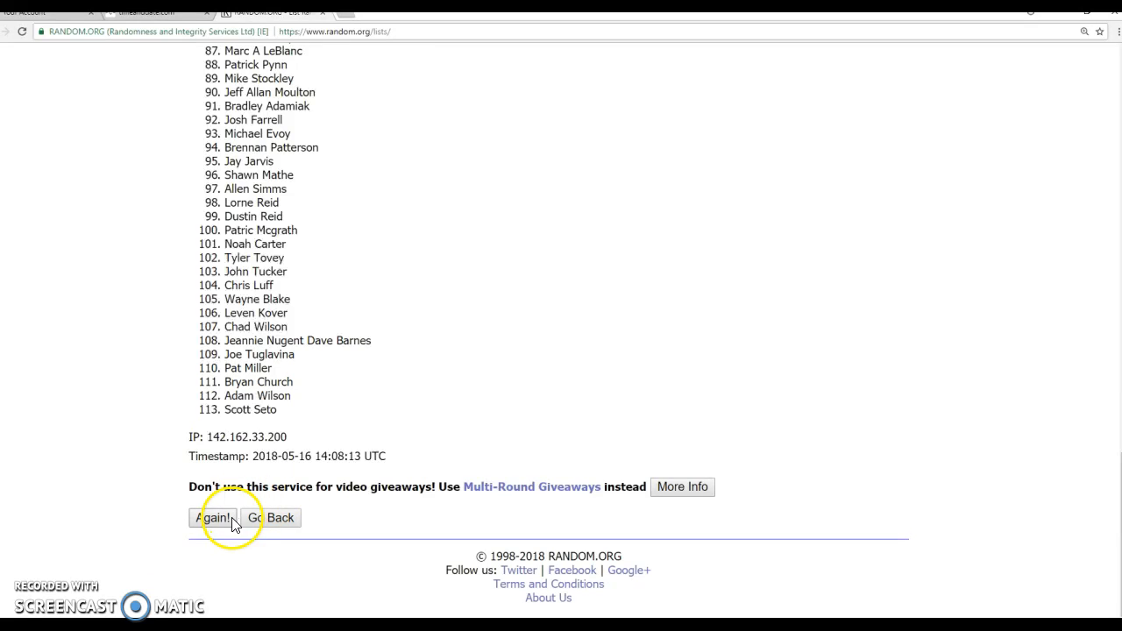
pyautogui.click(213, 517)
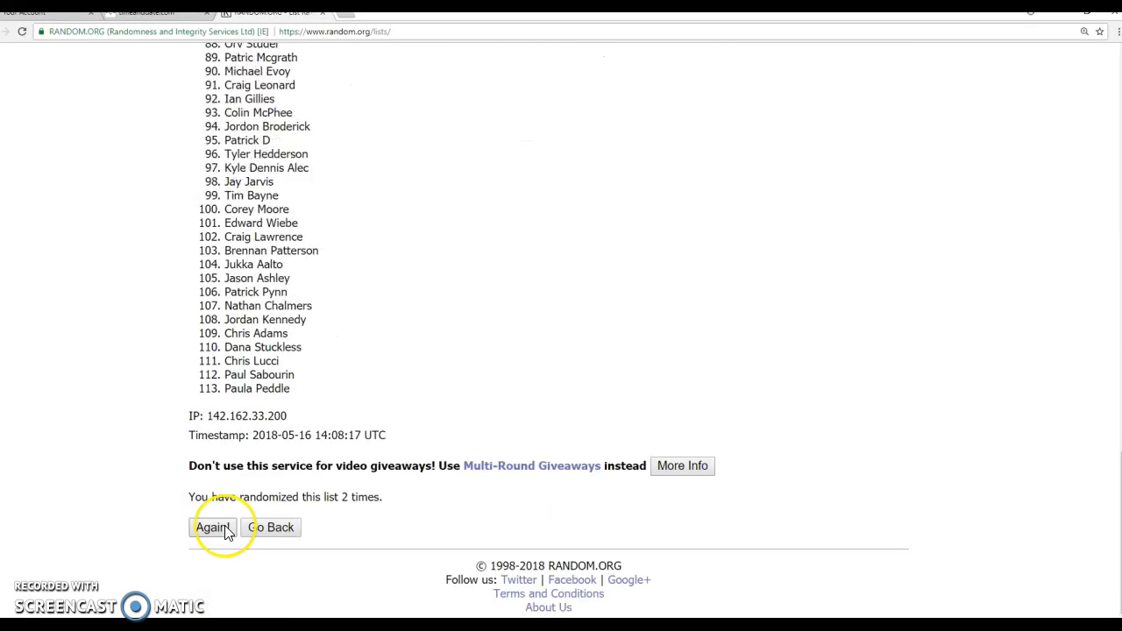
pyautogui.click(212, 527)
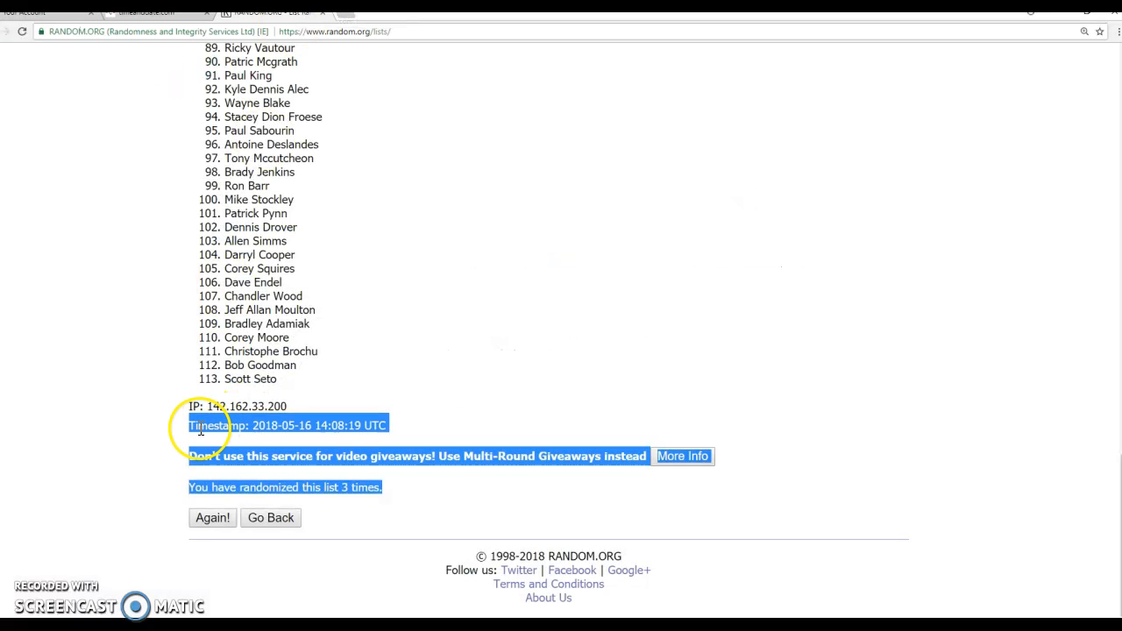
pyautogui.moveTo(255, 425)
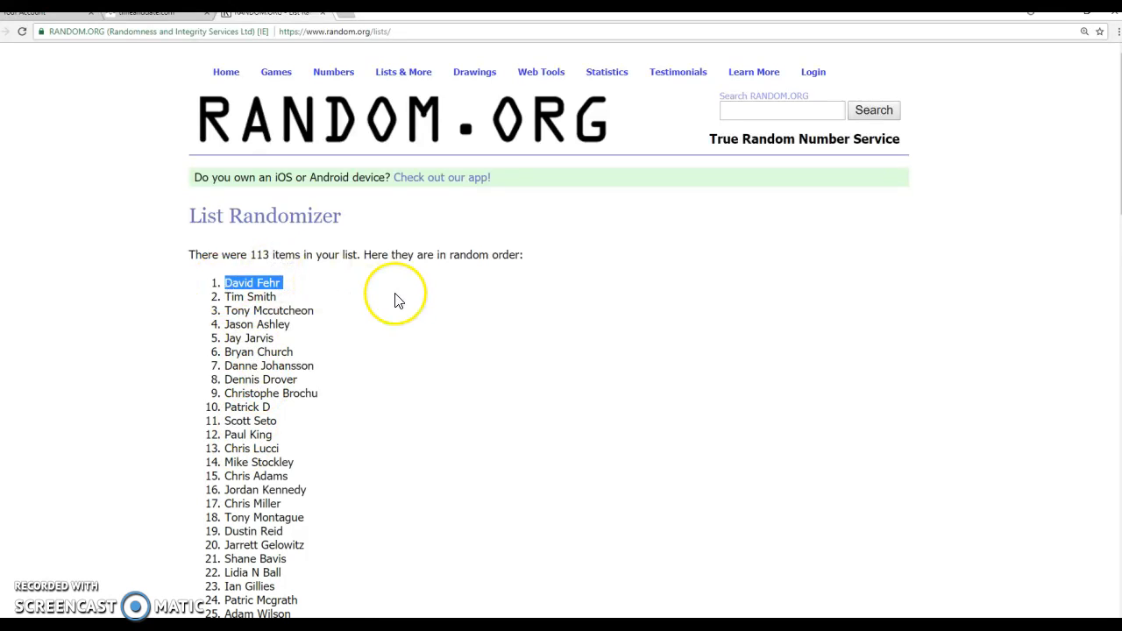
pyautogui.moveTo(408, 332)
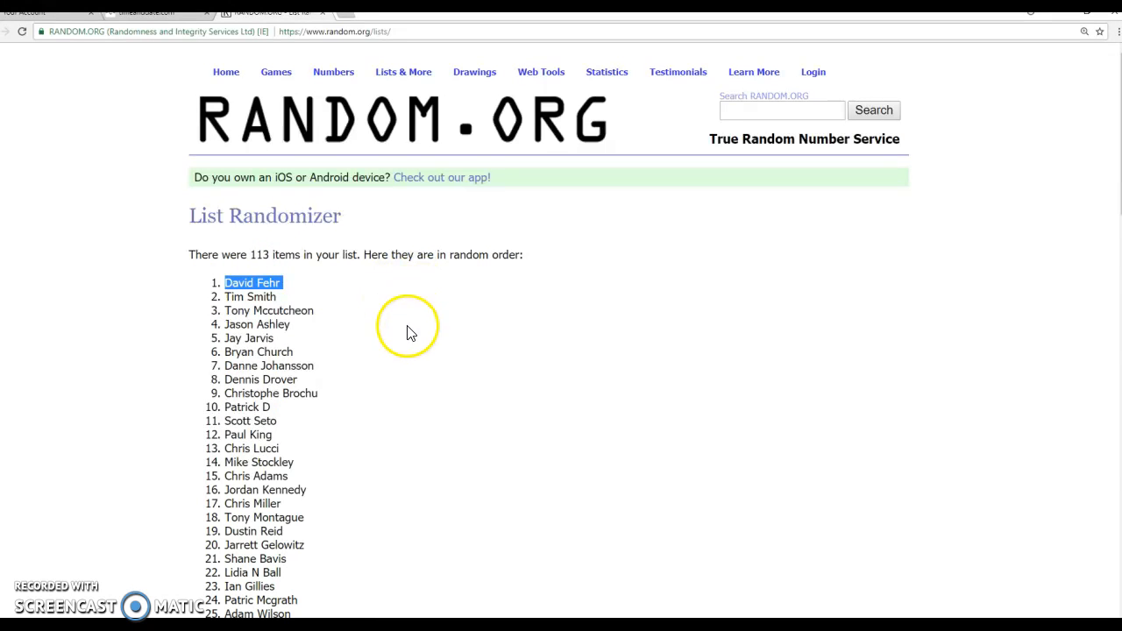
# Scroll down through the third shuffle's results to its timestamp
pyautogui.scroll(-3)
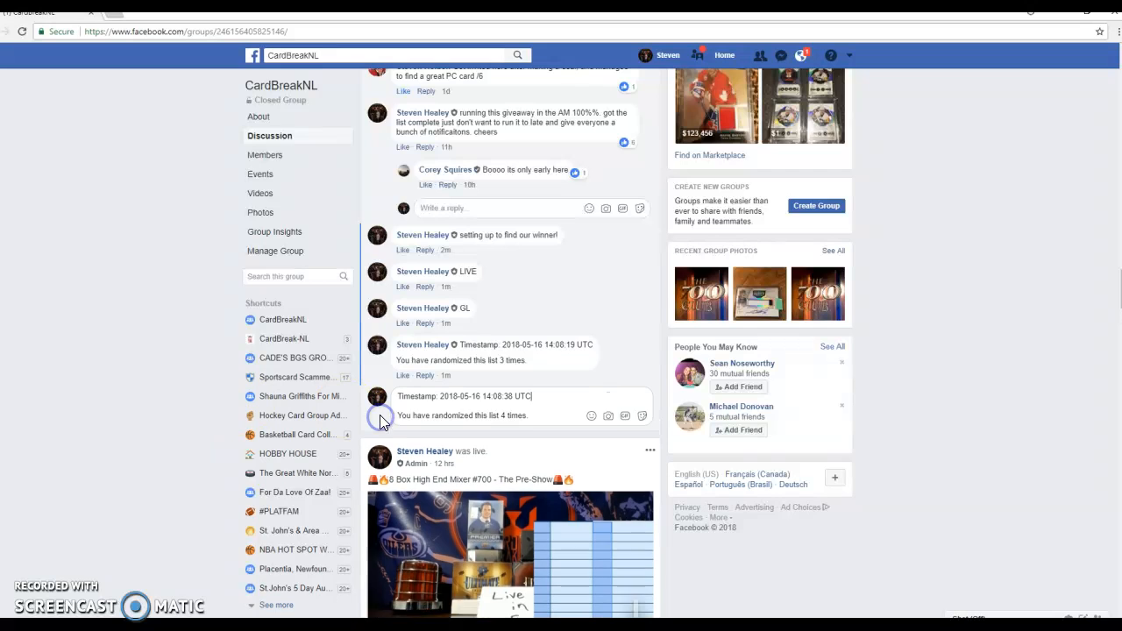
pyautogui.scroll(-3)
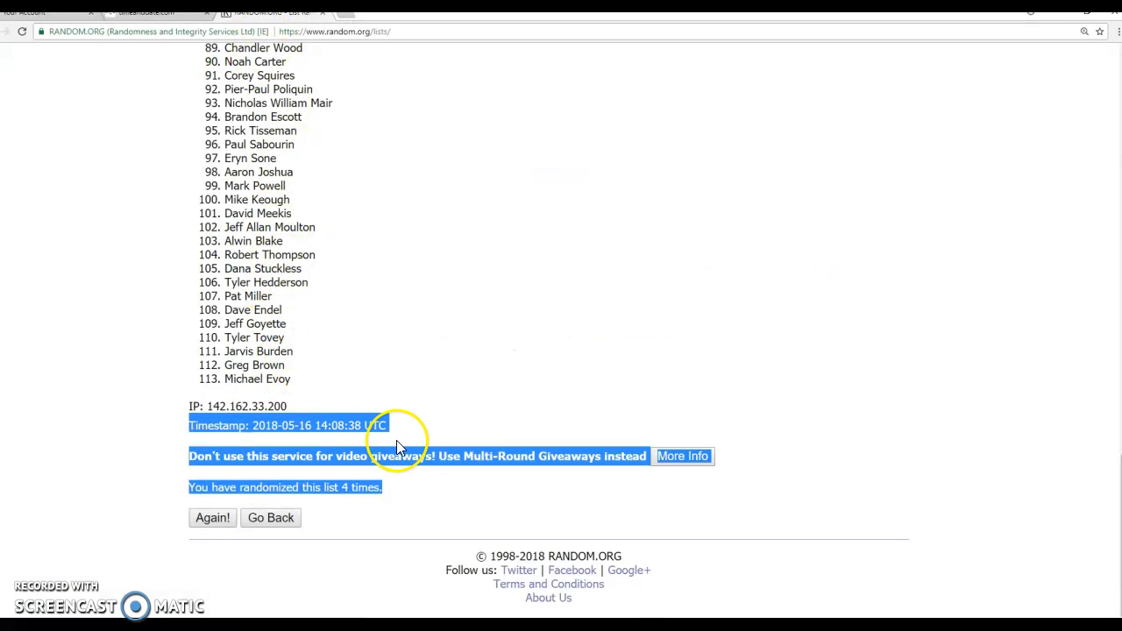
pyautogui.click(313, 380)
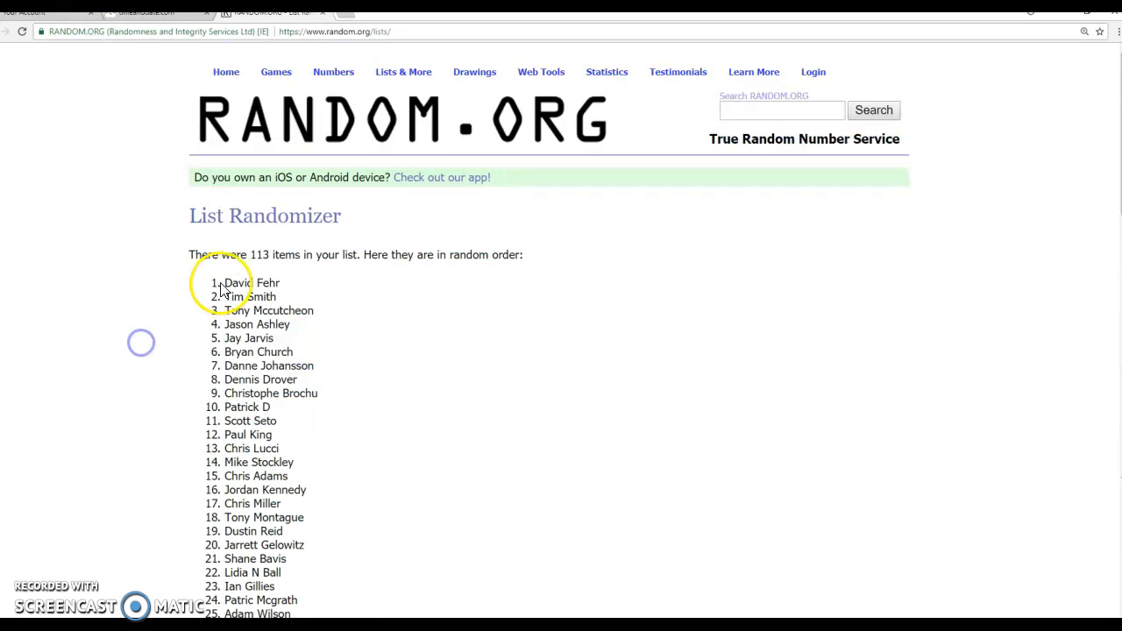
pyautogui.doubleClick(253, 283)
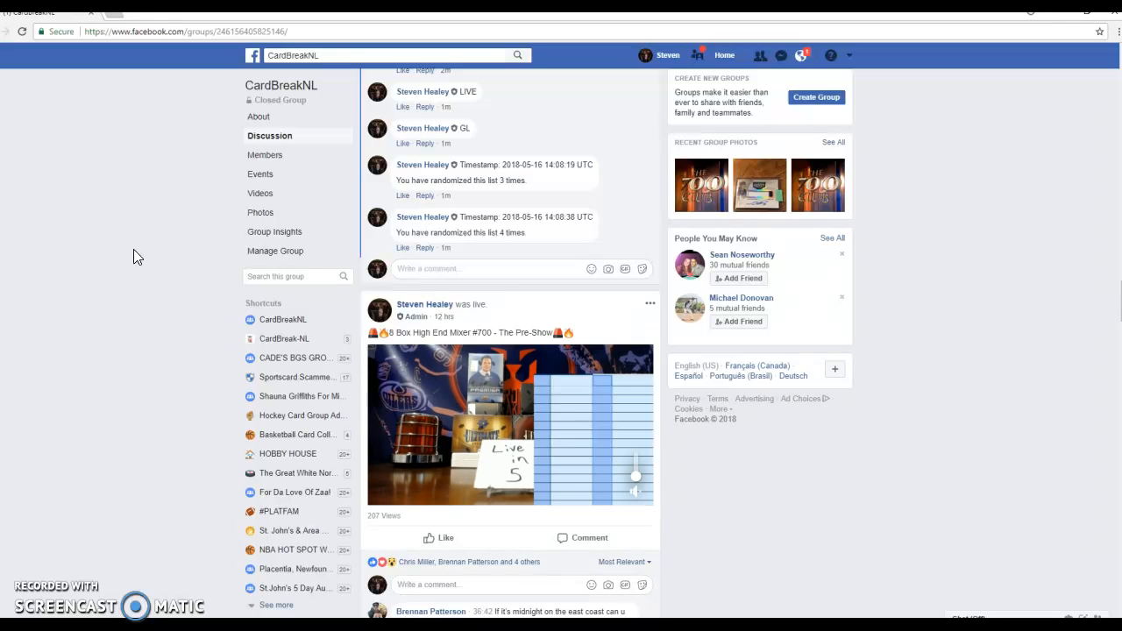
# Type 'LIVE' into the new comment below the posted timestamps
pyautogui.write('LIVE')
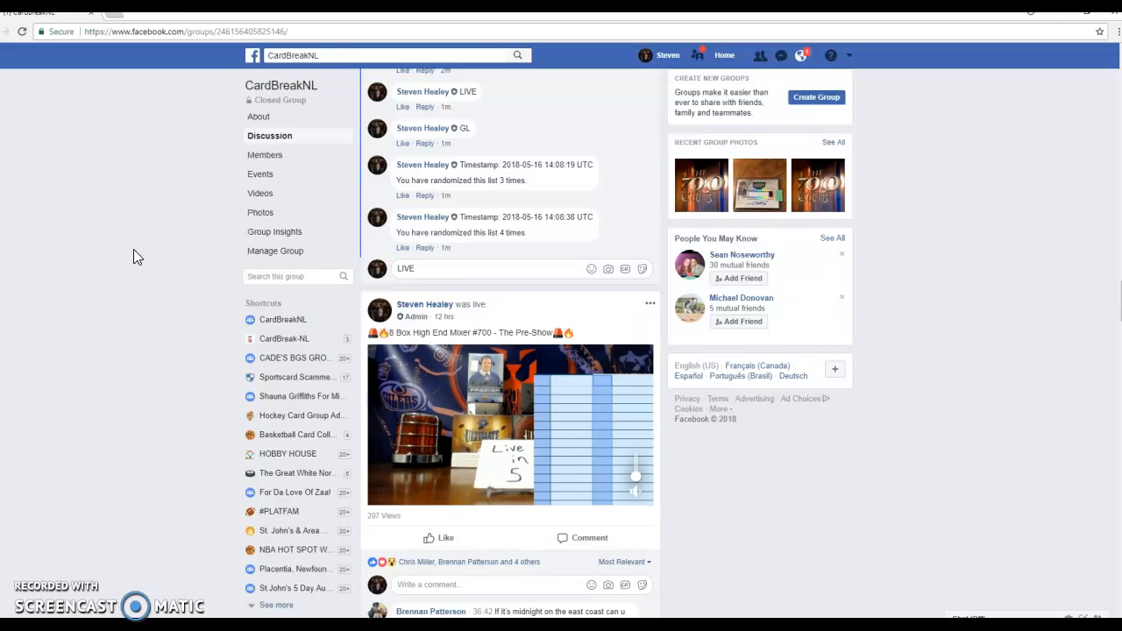